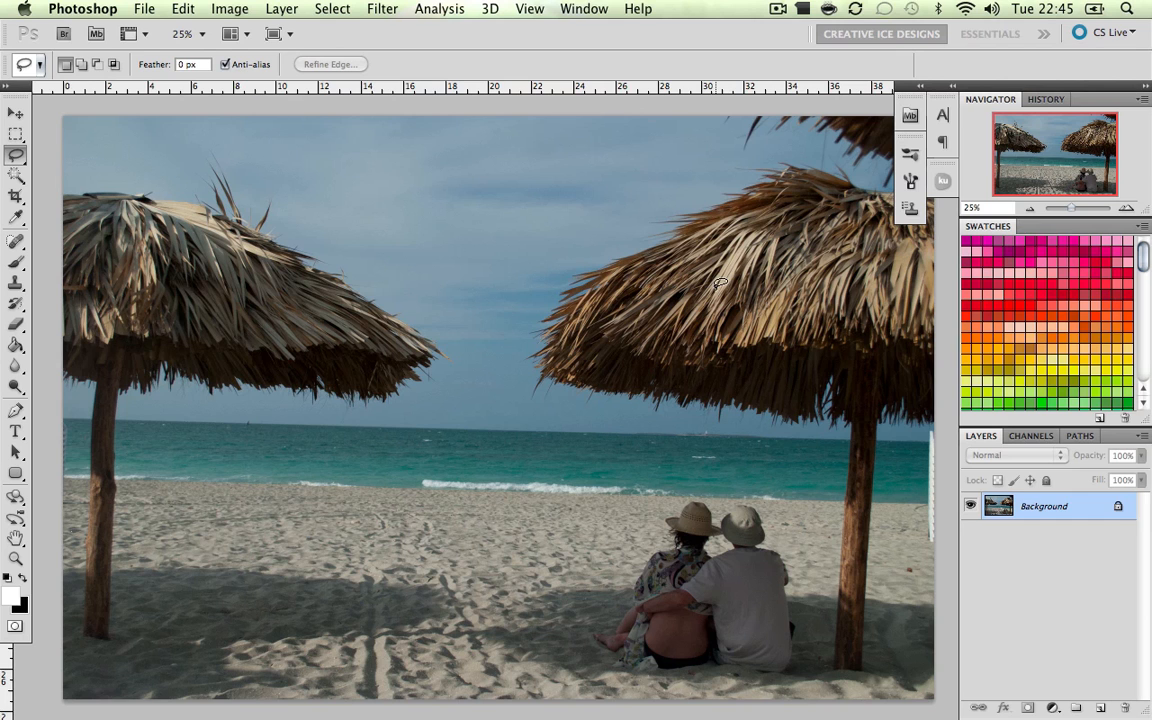
{"action": "mouse_move", "coordinate": [714, 290]}
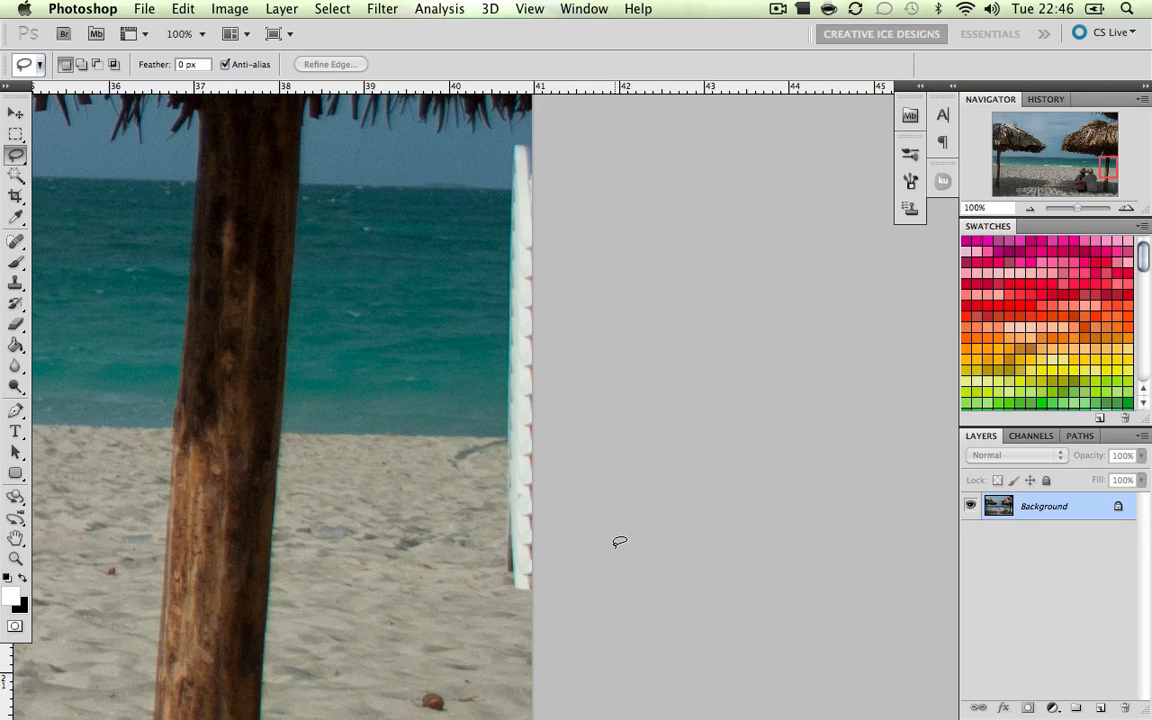
{"action": "mouse_move", "coordinate": [564, 136]}
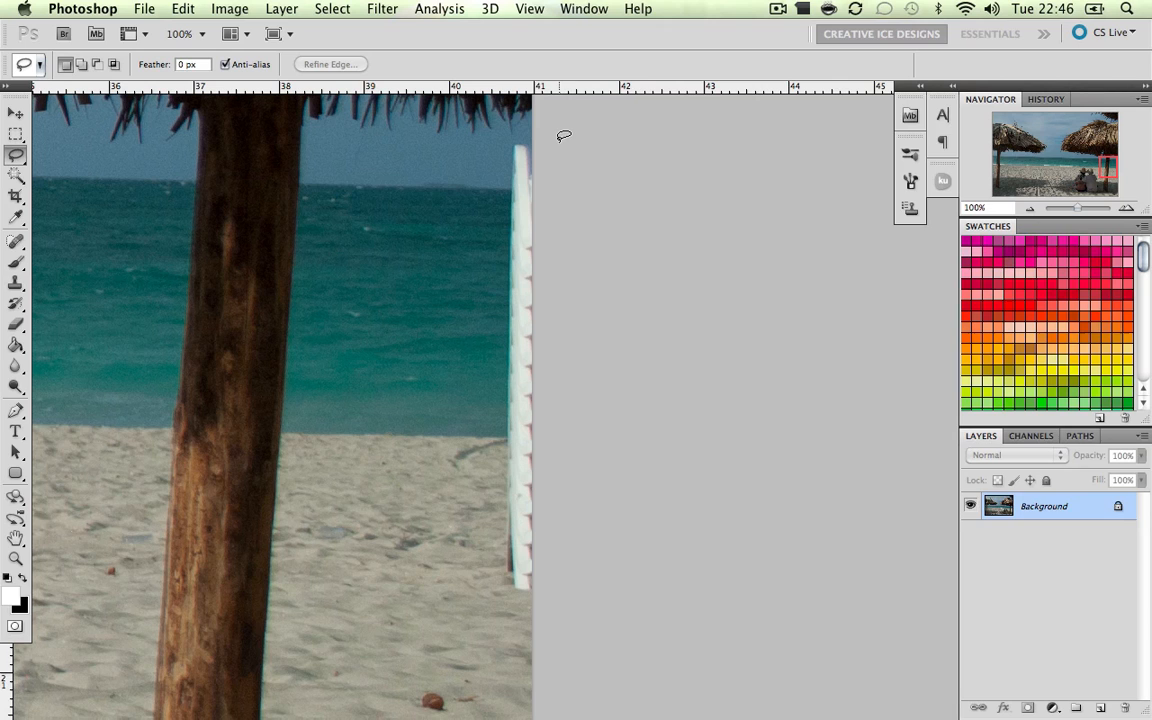
{"action": "left_click_drag", "start_coordinate": [564, 136], "coordinate": [484, 528]}
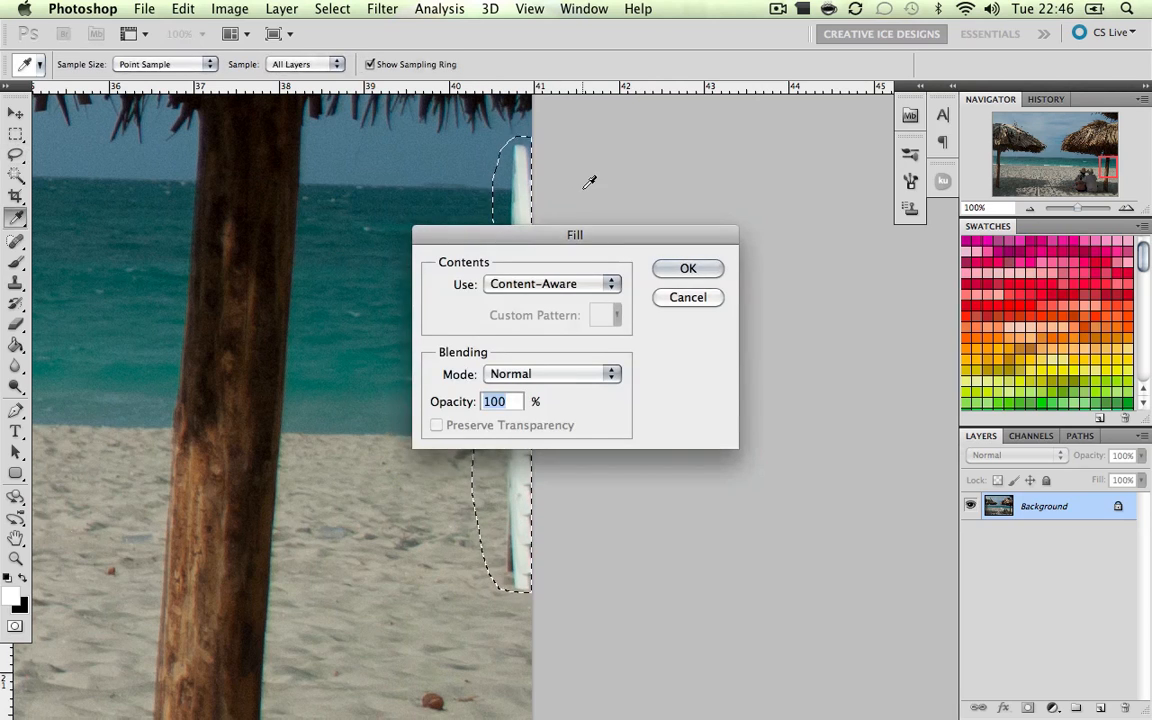
Step: Fill the lassoed sunbed selection with Content-Aware so sand, sea and sky replace it
{"action": "left_click", "coordinate": [688, 268]}
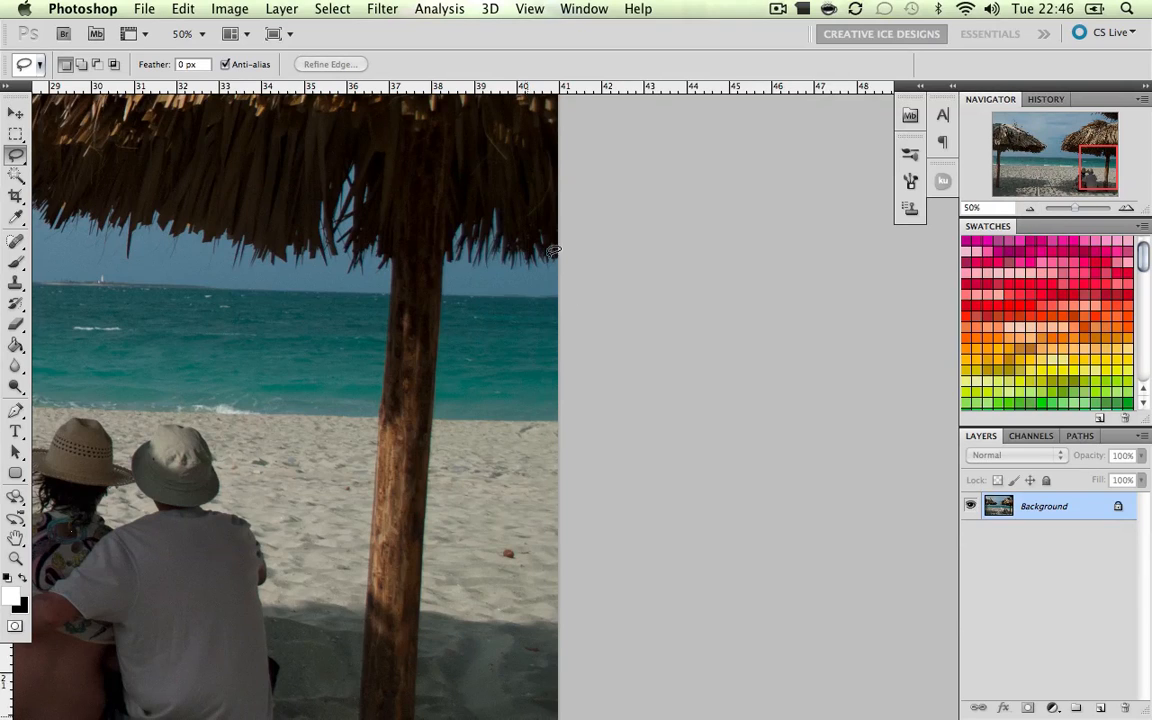
{"action": "mouse_move", "coordinate": [548, 326]}
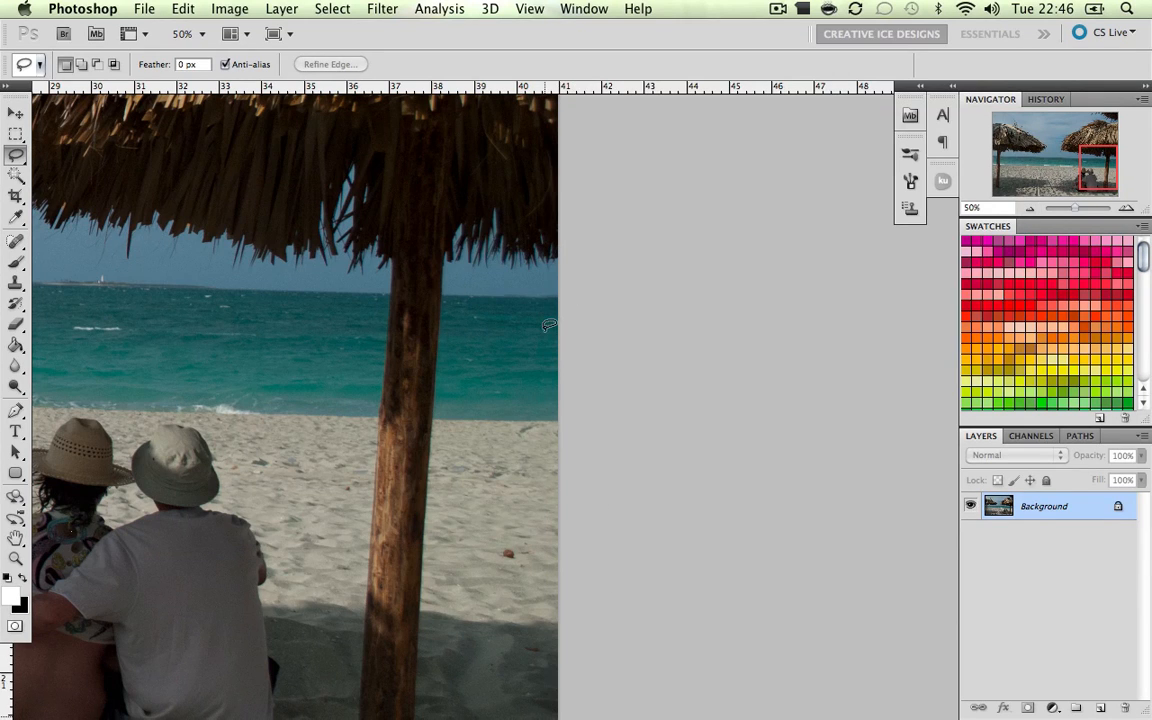